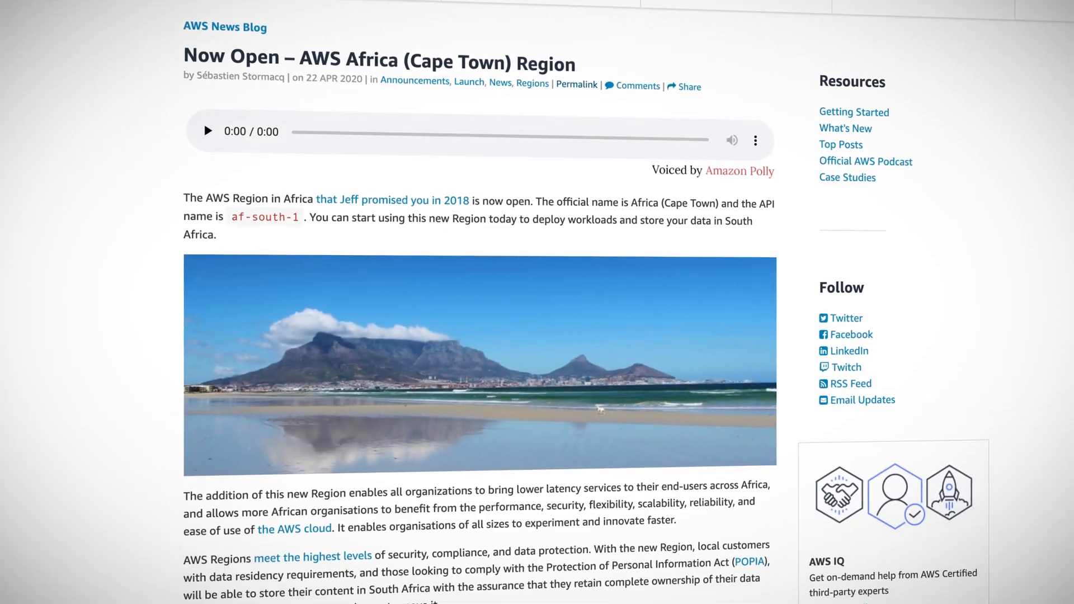
scroll(down, 3)
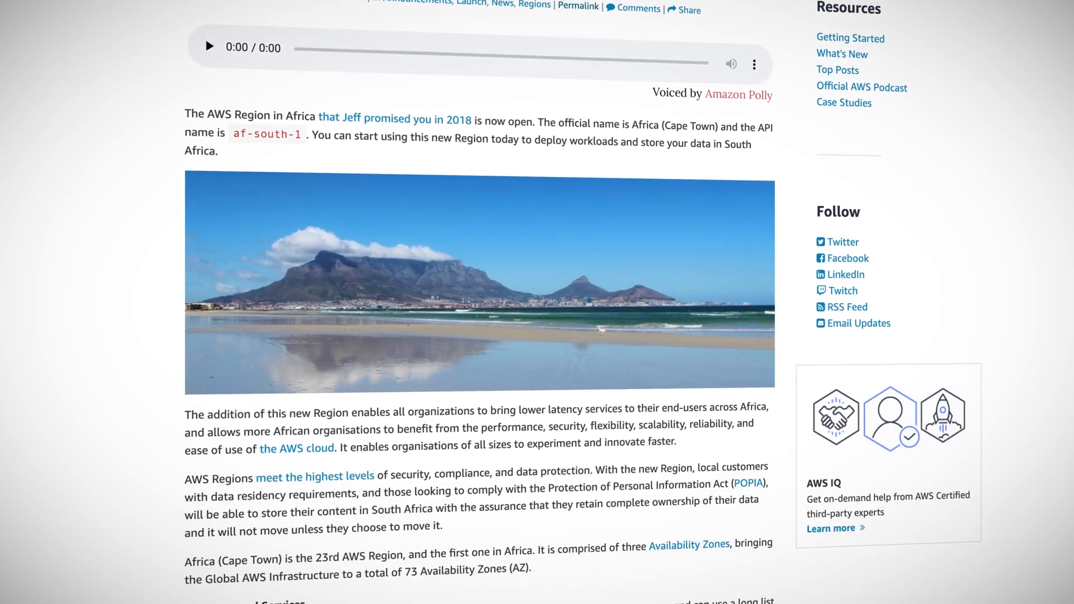
scroll(down, 3)
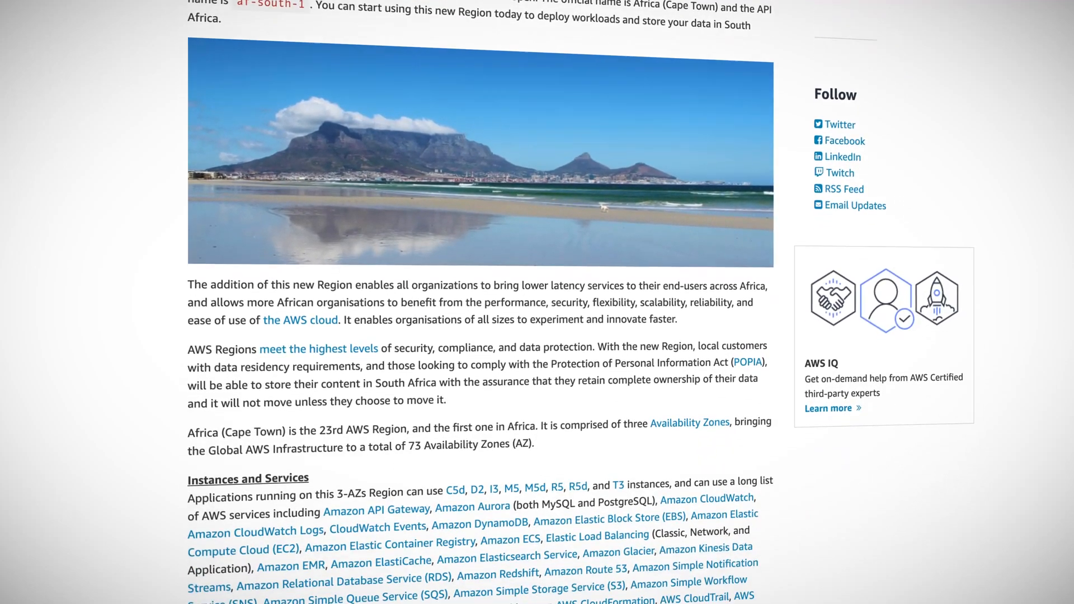
scroll(down, 3)
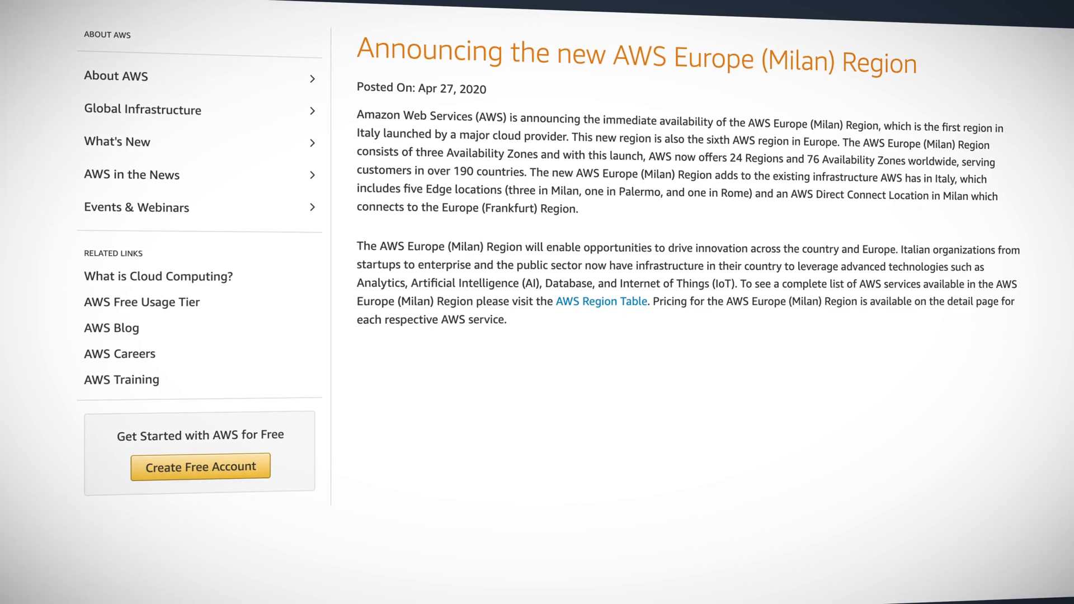
scroll(up, 3)
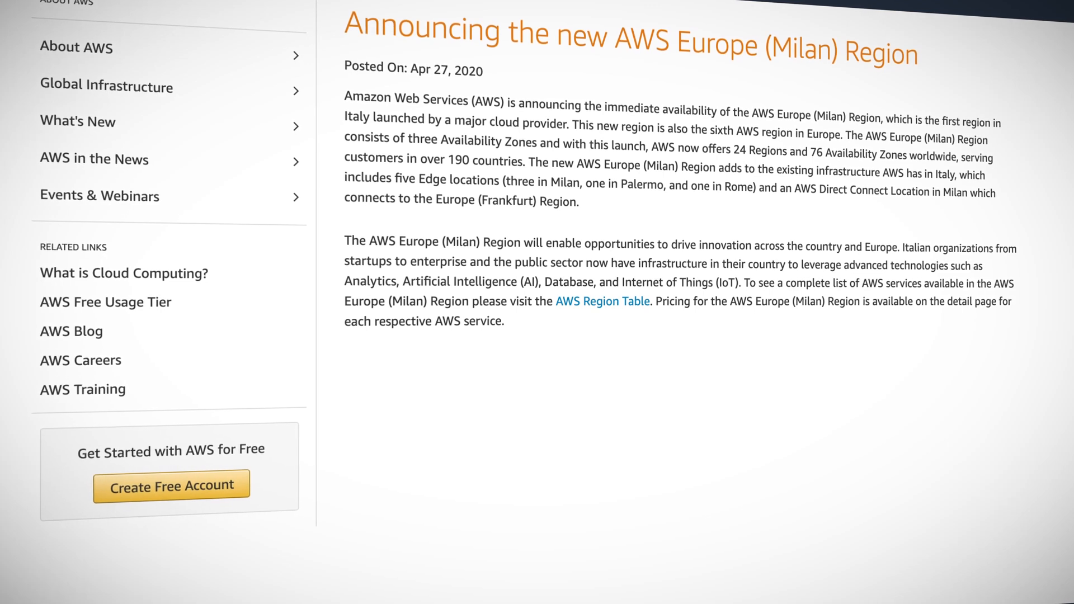
scroll(up, 3)
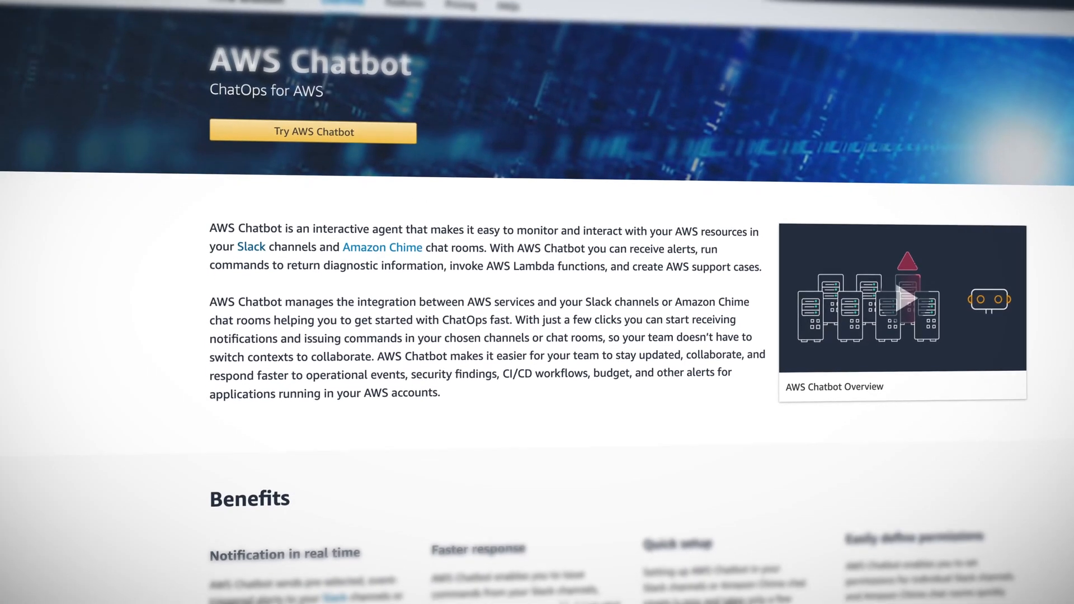
scroll(down, 3)
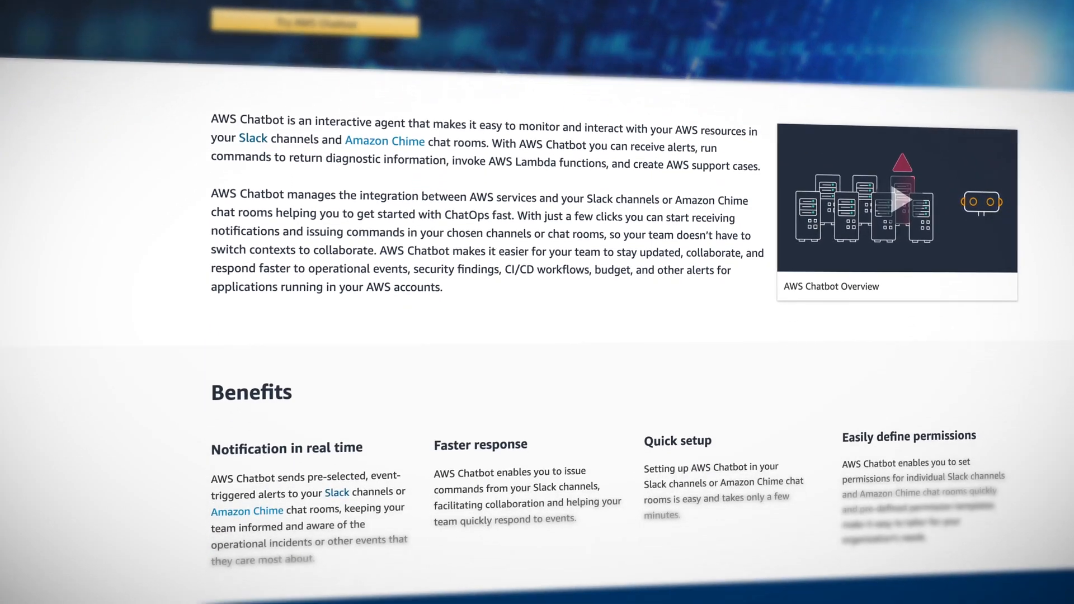
scroll(down, 3)
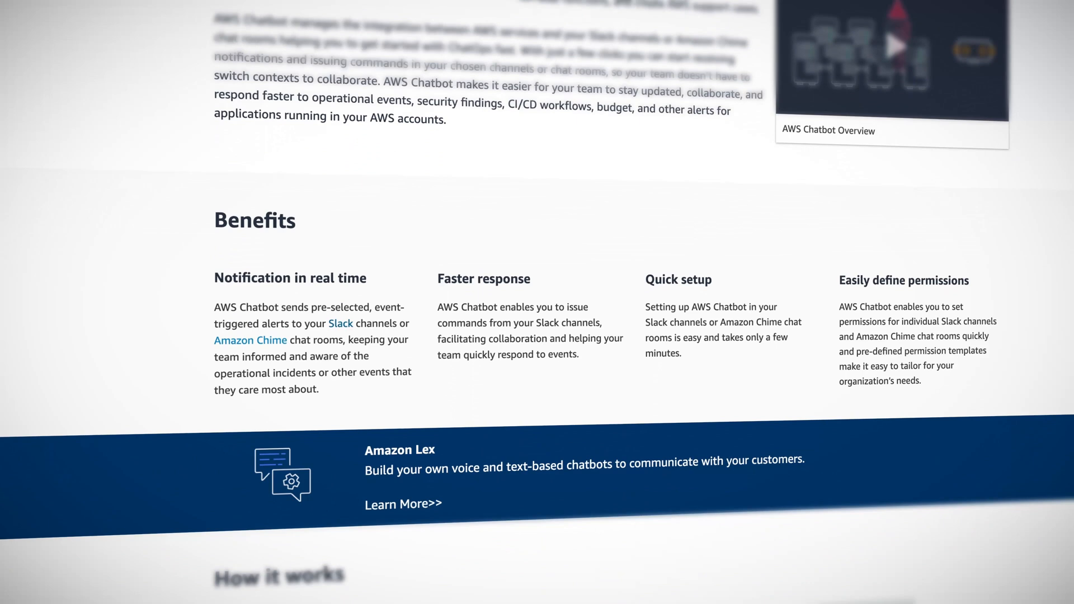
scroll(down, 3)
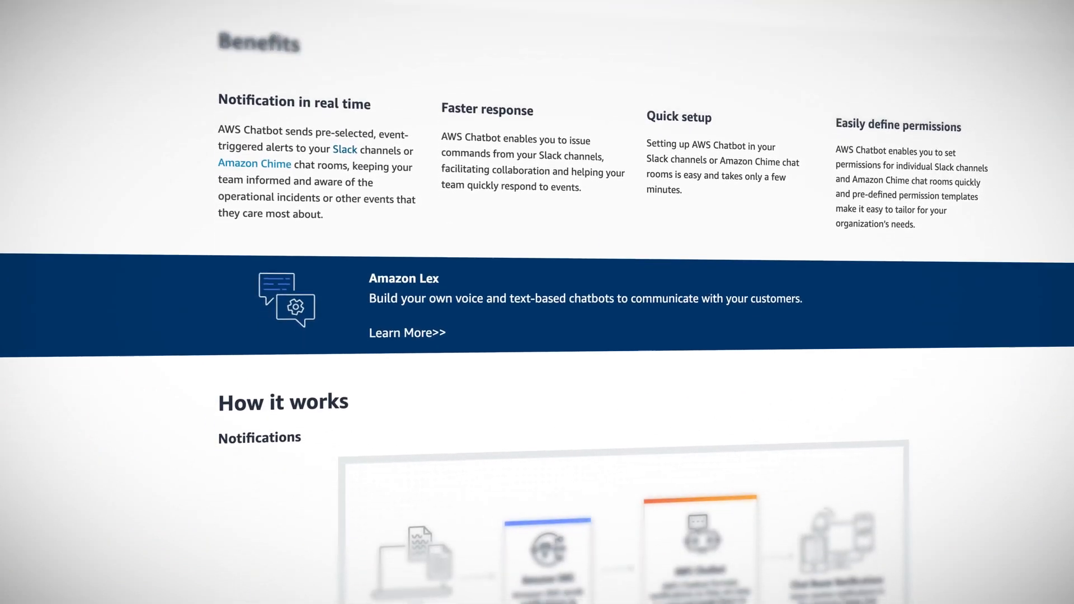
scroll(down, 3)
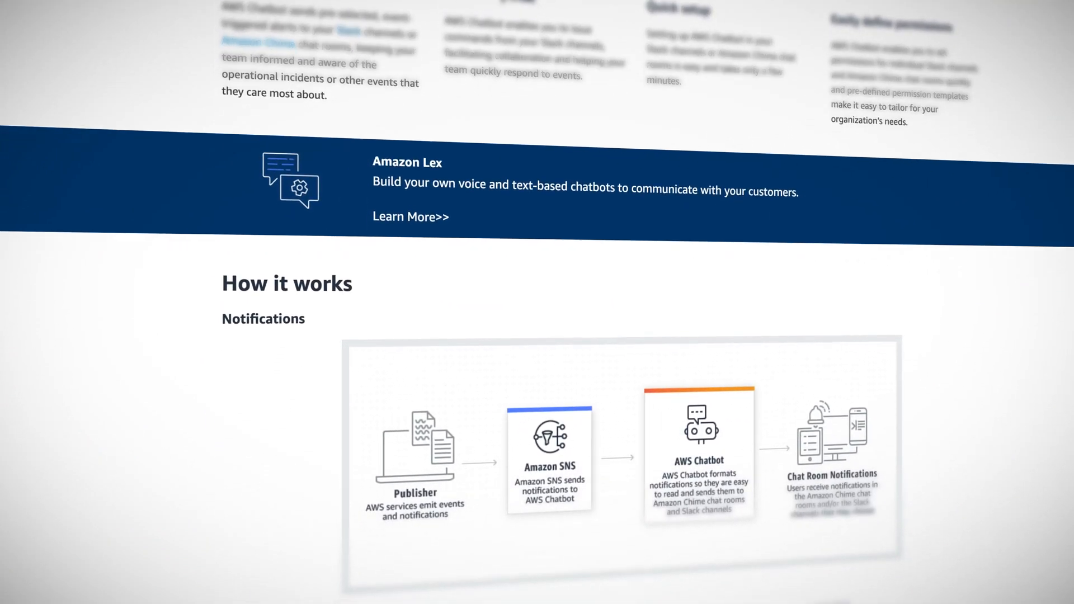